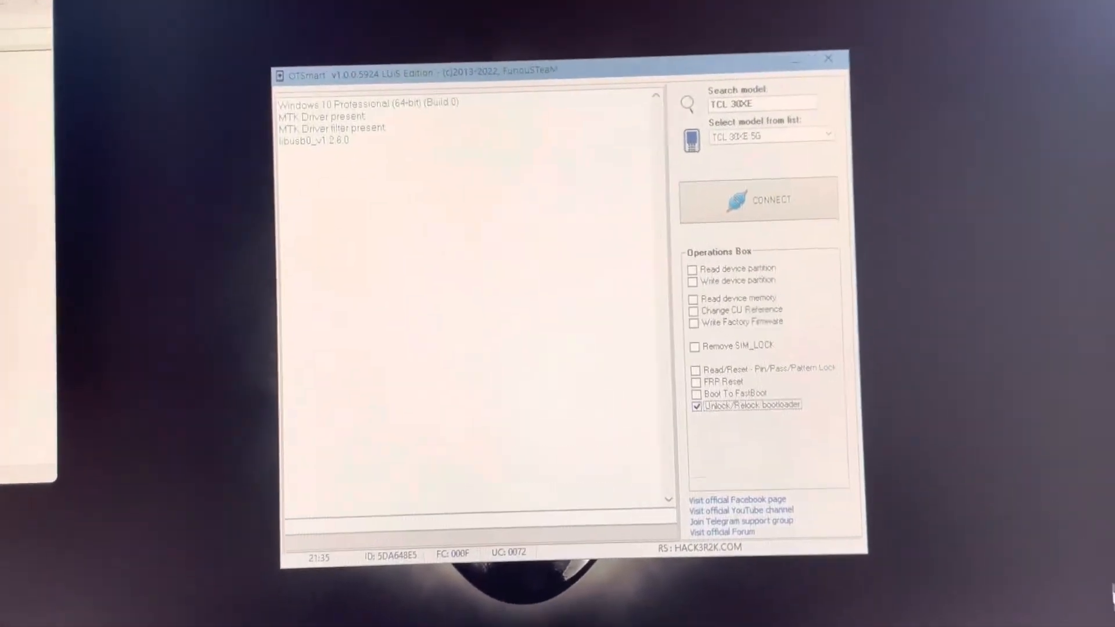
Connect OTSmart to the TCL 30XE 5G to read its device info
click(758, 199)
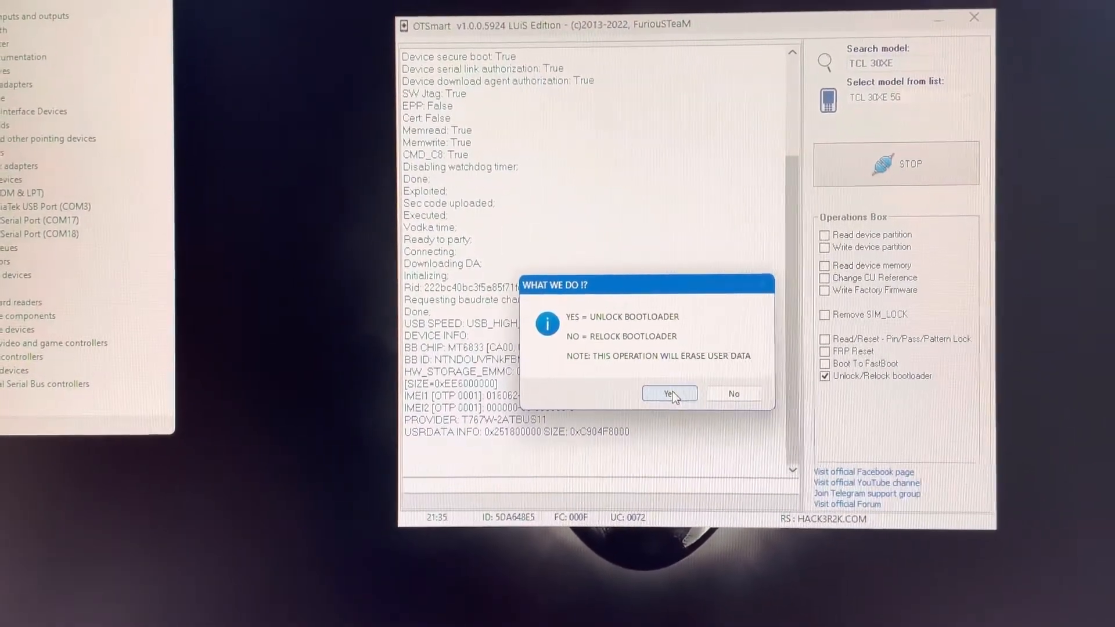
Choose Unlock bootloader and accept the user-data erase warning
click(669, 393)
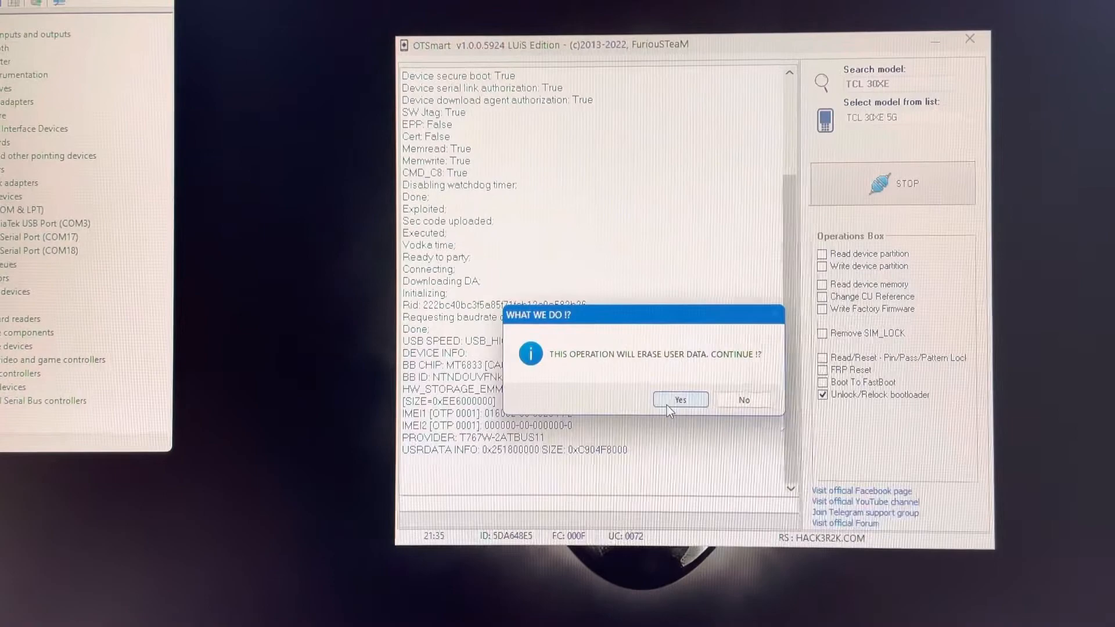
click(679, 399)
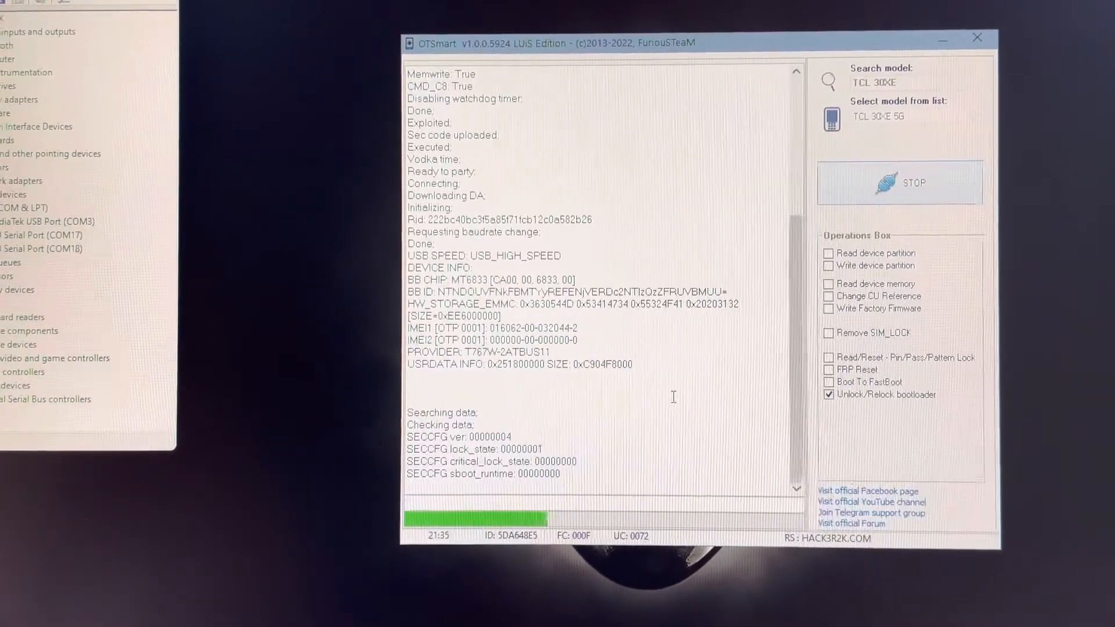